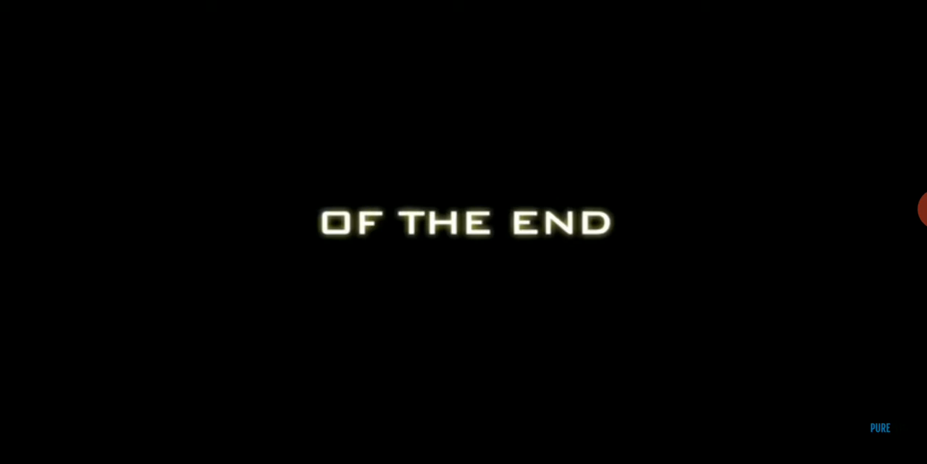
{"action": "left_click", "coordinate": [463, 232]}
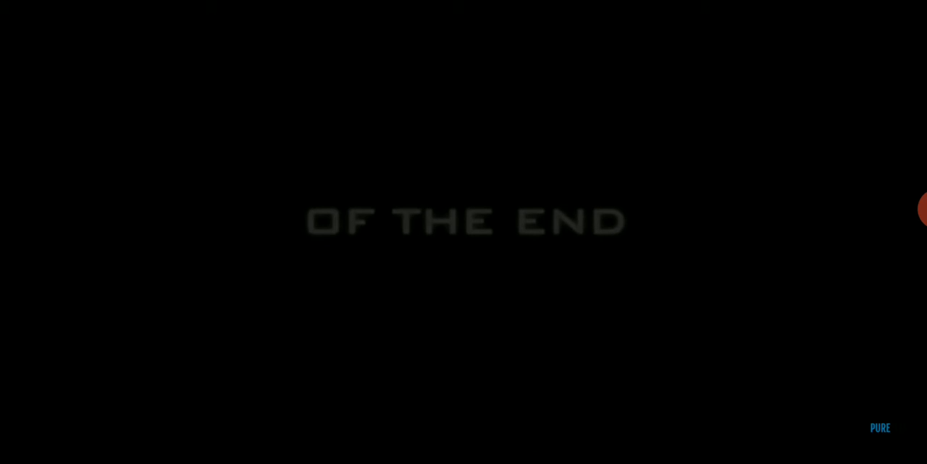
{"action": "left_click", "coordinate": [920, 209]}
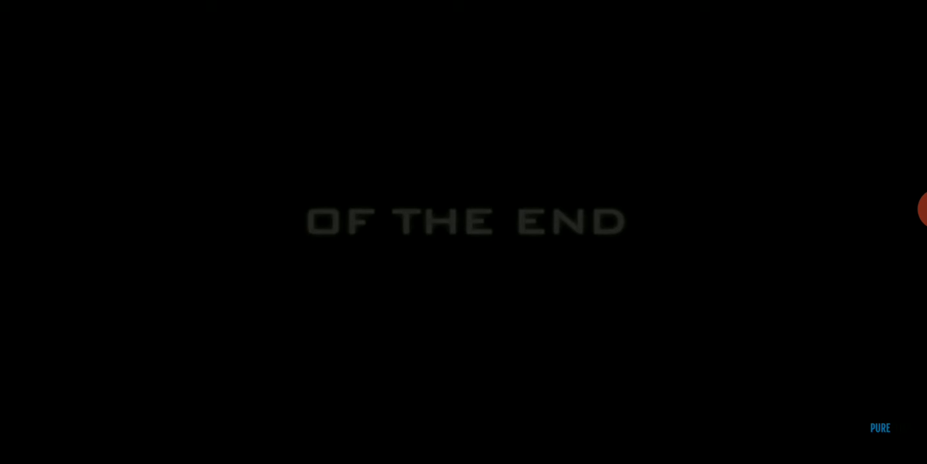
{"action": "left_click", "coordinate": [920, 210]}
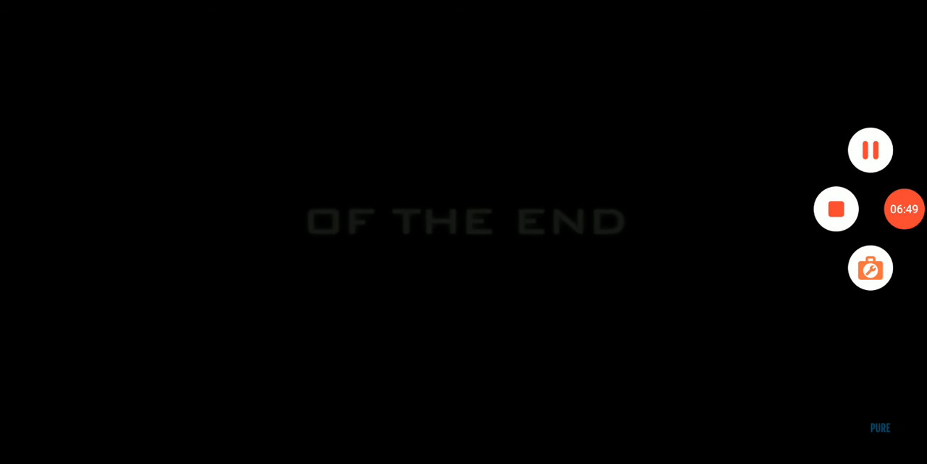